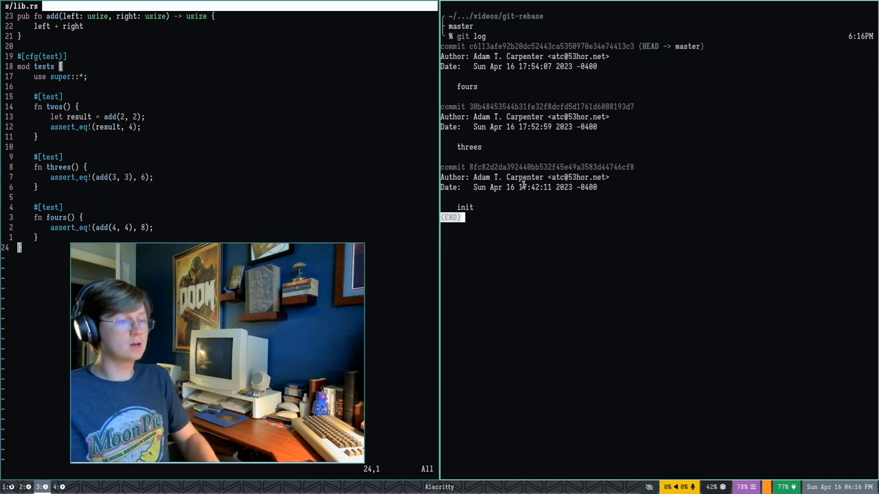
List the repository's branches with git branch, showing dev, master and release.
type("git branch")
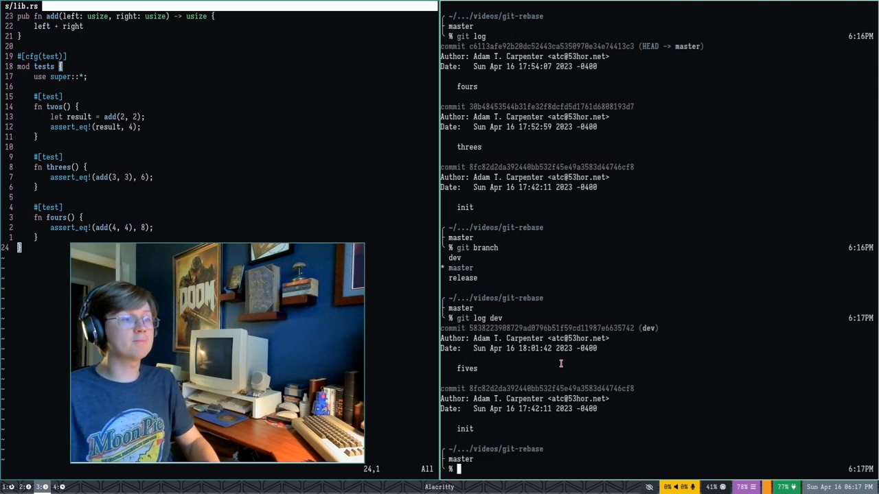
Show the release log (Revert "fives" atop fives, init), then master's log: fours, threes, init.
type("git log releas")
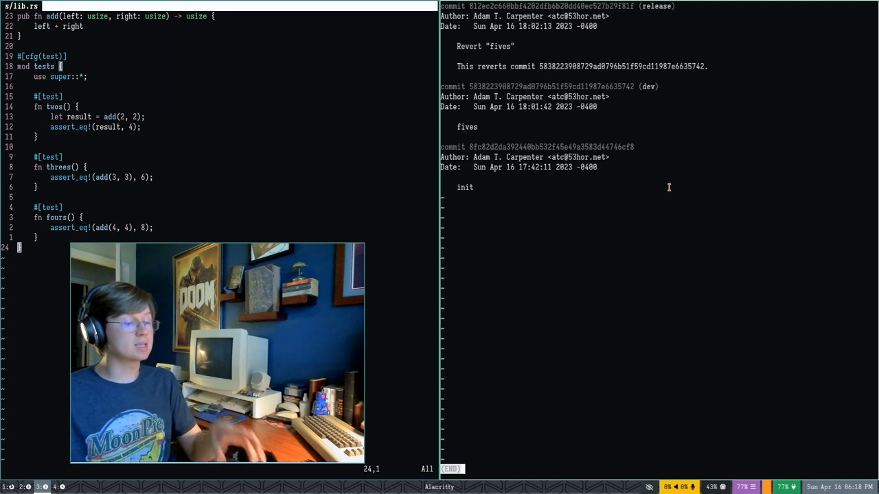
key("q")
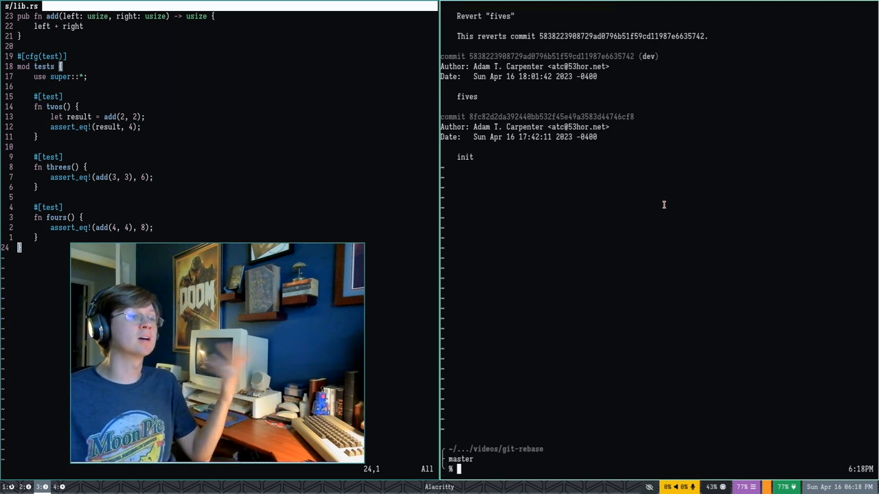
type("git log")
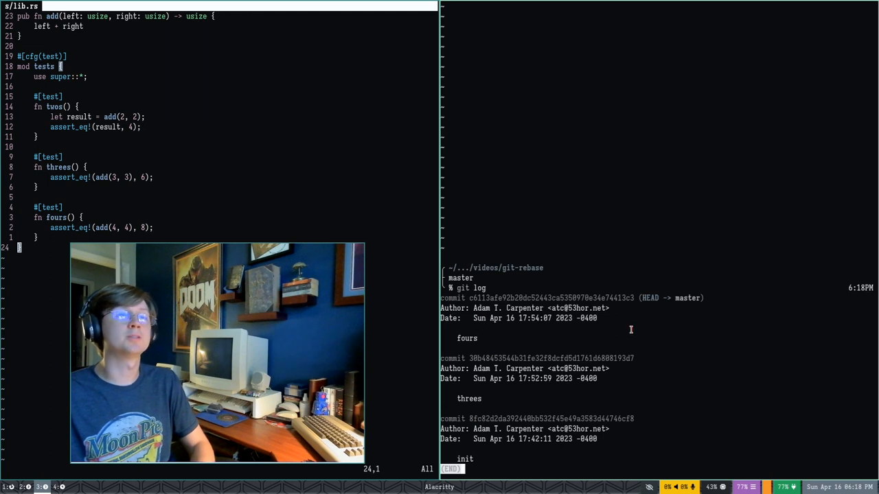
key("q")
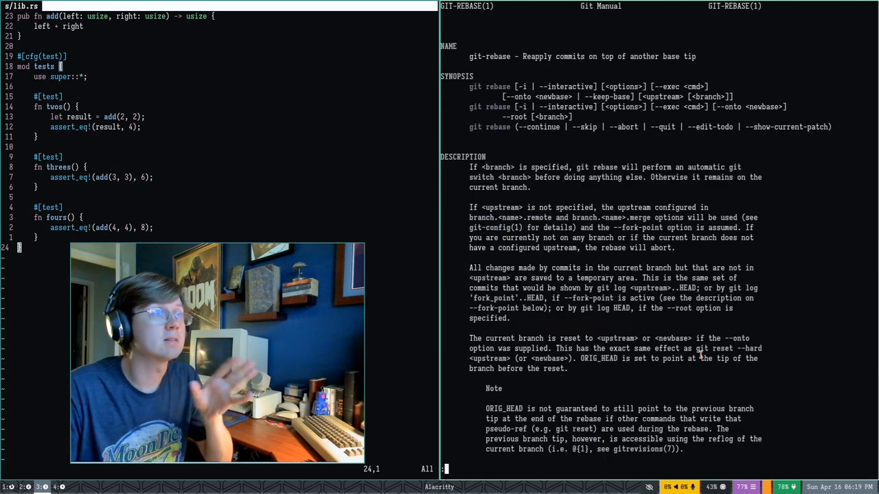
Scroll through the git rebase man page down to the --onto examples.
scroll("down", 3)
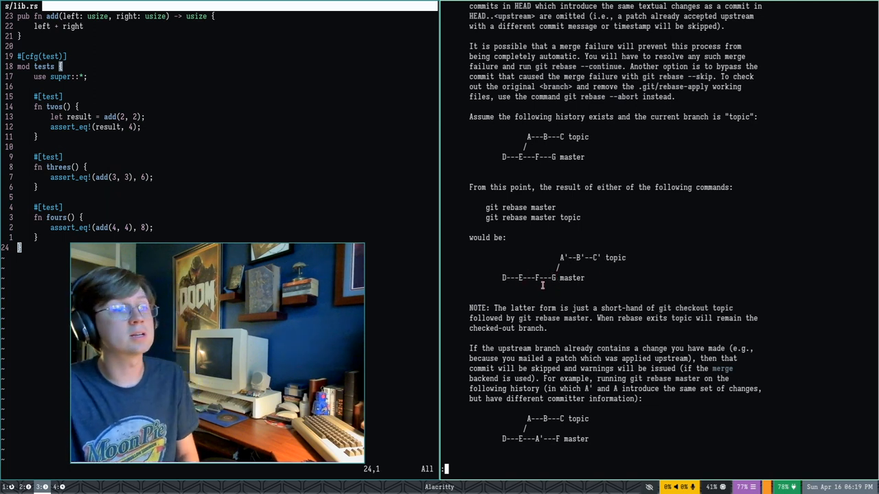
scroll("down", 3)
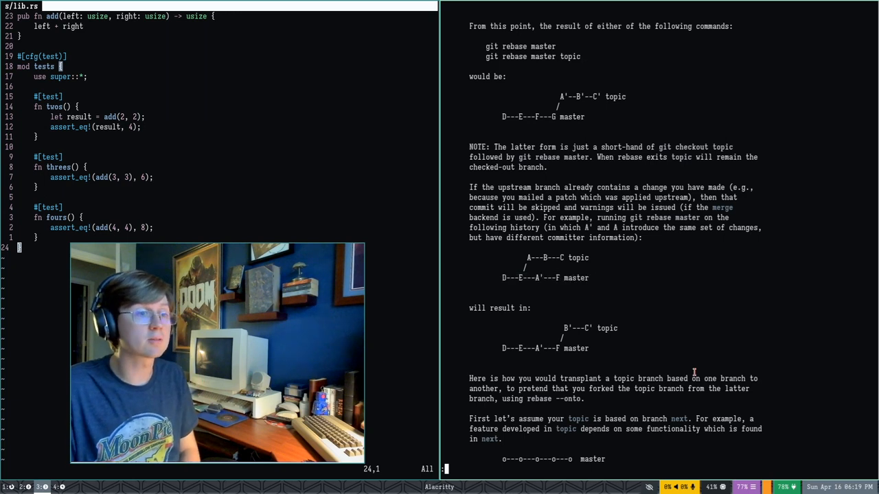
scroll("down", 3)
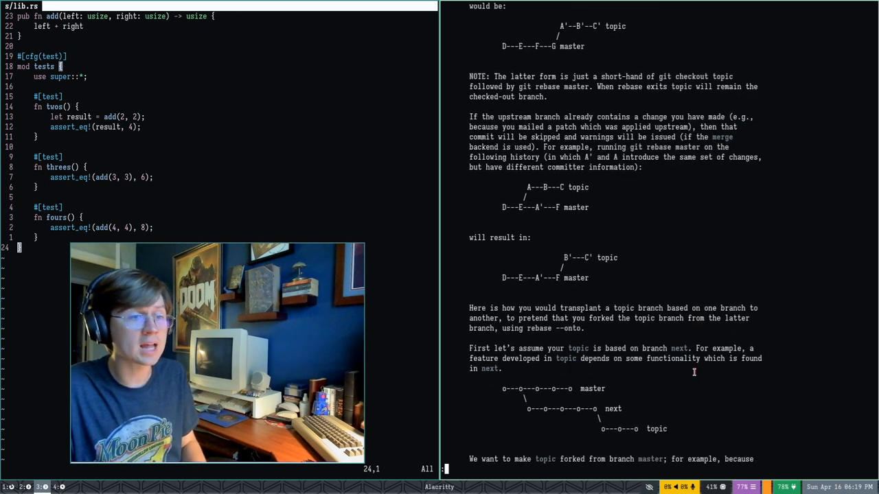
scroll("down", 3)
type("git branch")
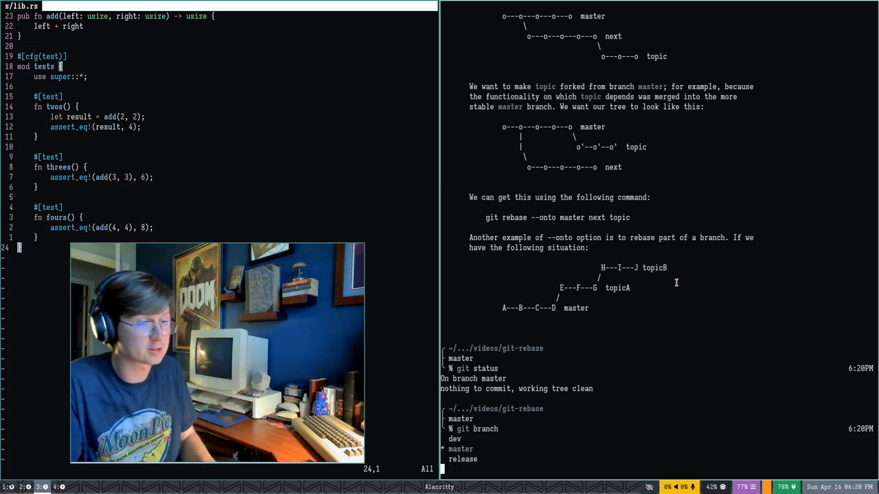
Run git rebase dev, hitting a conflict while applying the threes commit in src/lib.rs.
type("git rebase dev")
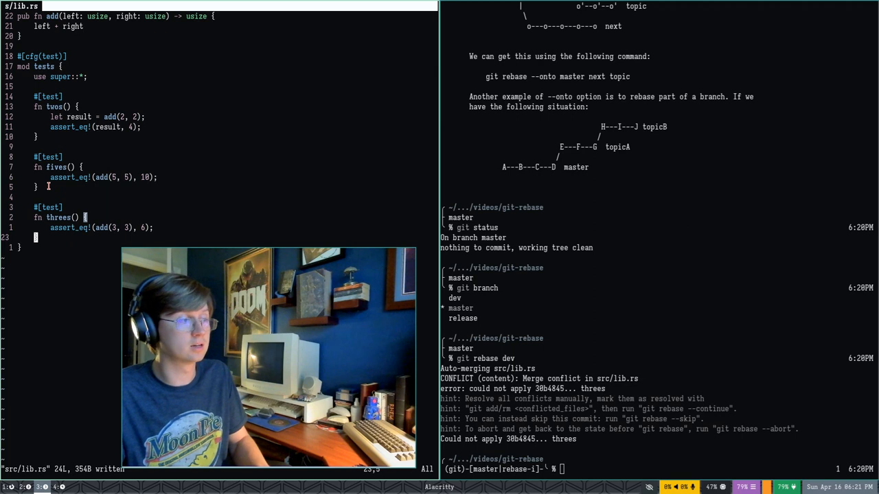
Run :!cargo test from vim, then git rebase --continue to finish rebuilding master on dev.
type(":!cargo test")
left_click(660, 469)
type("git rebase --con")
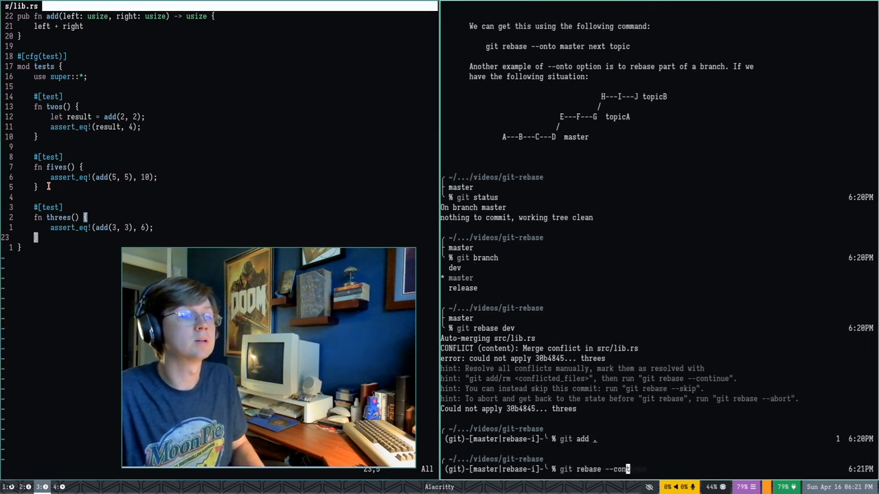
type("tinue")
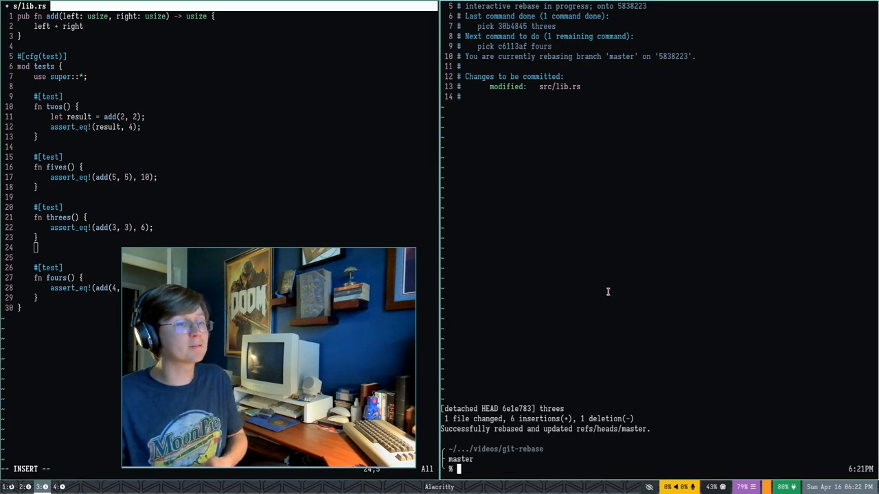
Show master's rebased log: fours, threes, then fives at dev, then init.
type("git log")
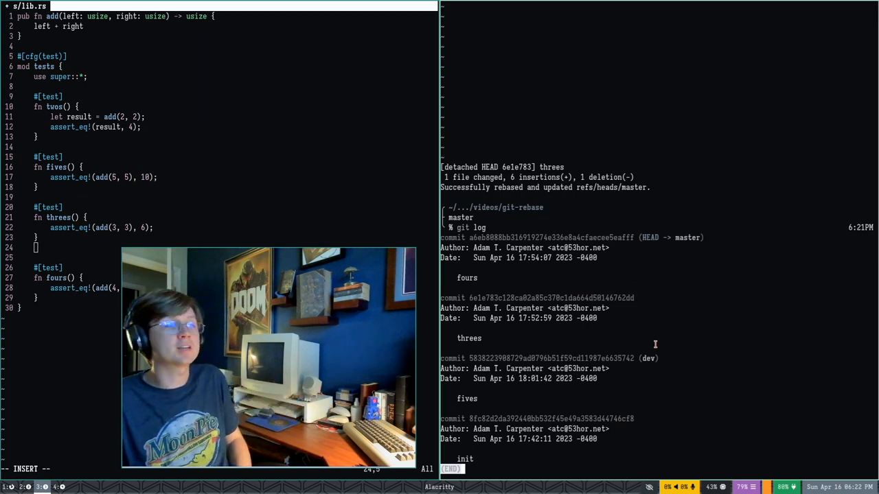
key("q")
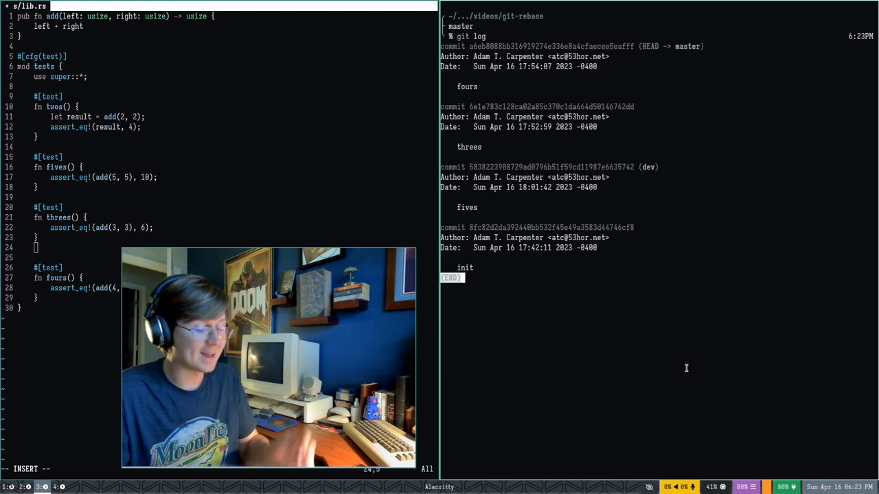
View the release log, then continue the rebase so fours and threes sit above Revert "fives".
type("git log relas")
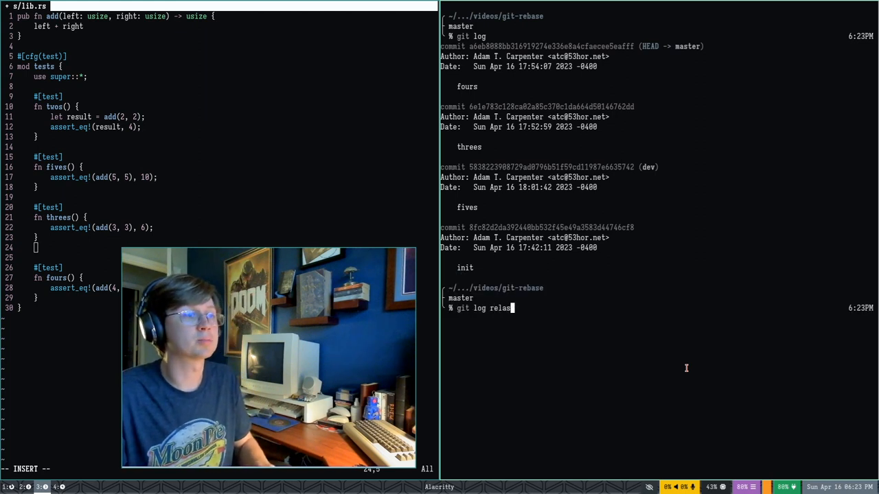
type("ease")
type("git rebase --contin")
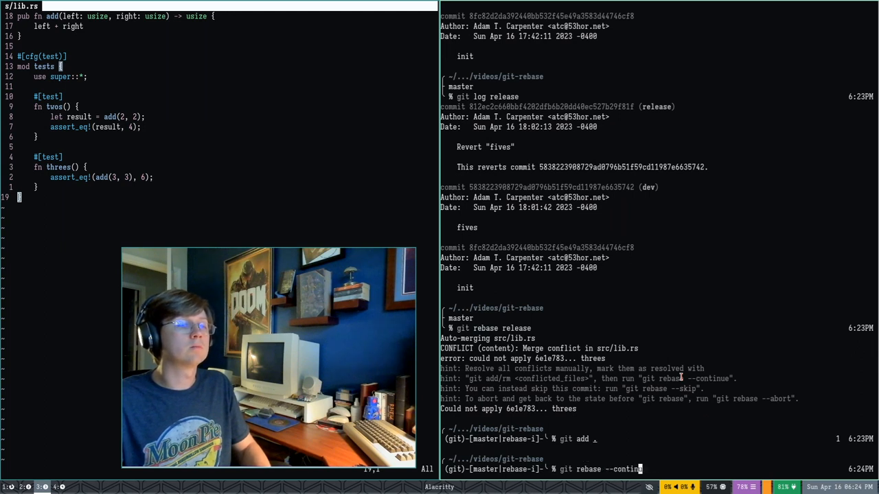
key("Return")
type("git rebase")
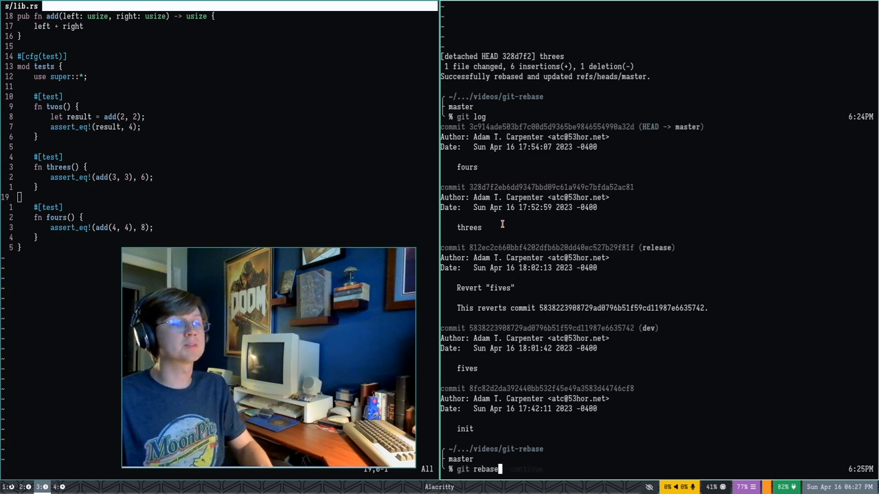
Start an interactive rebase (-i) onto release to squash fours into threes.
type("-i")
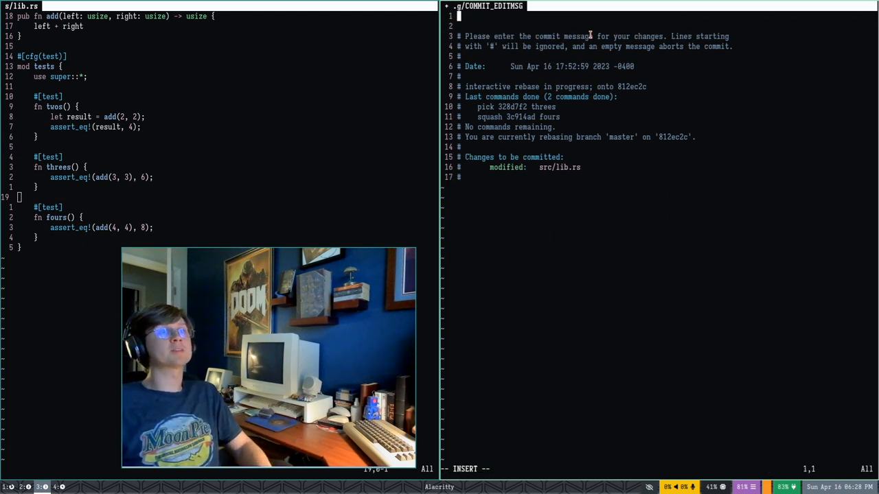
Enter the squashed commit message "This is a patch for testing threes an fours" in COMMIT_EDITMSG.
type("This is a patcj")
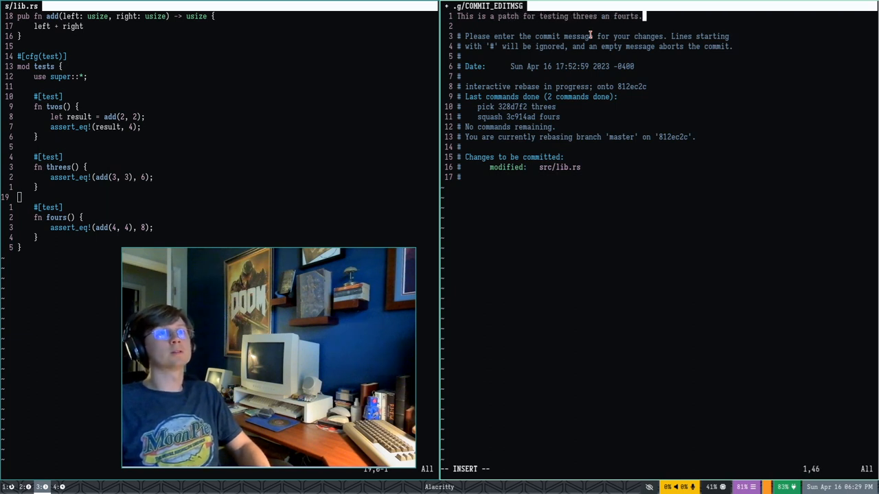
type("Test")
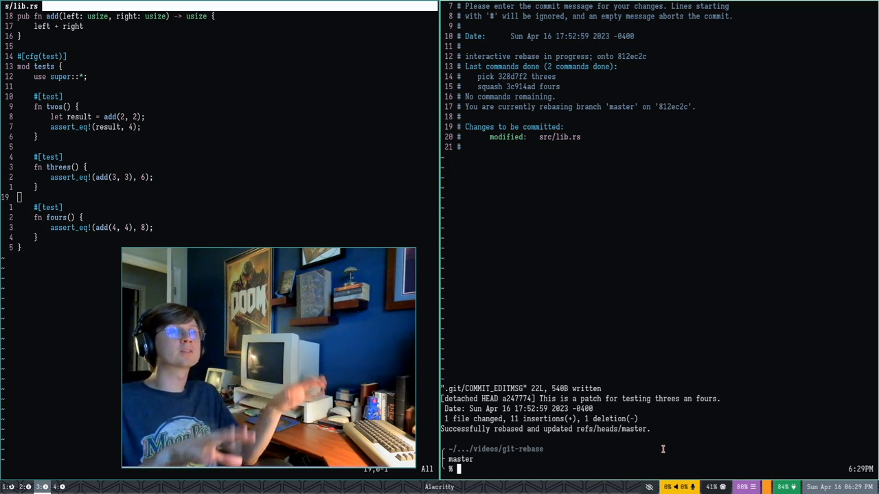
type("git rebase -i HEAD~")
type("git log")
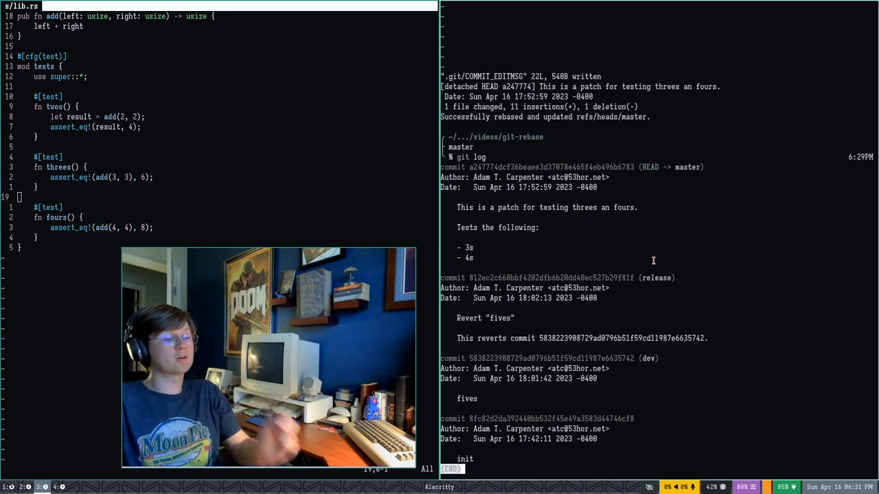
Quit the log pager and begin a git checkout command at the fresh prompt.
key("q")
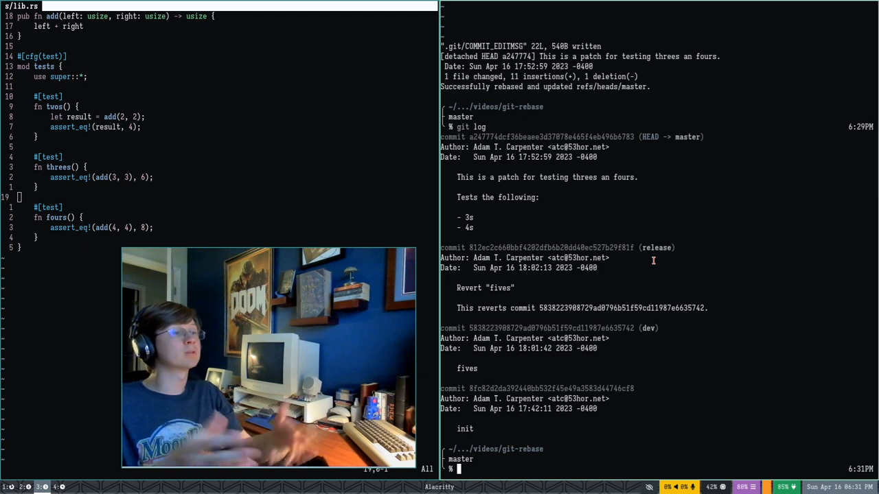
type("git checkout")
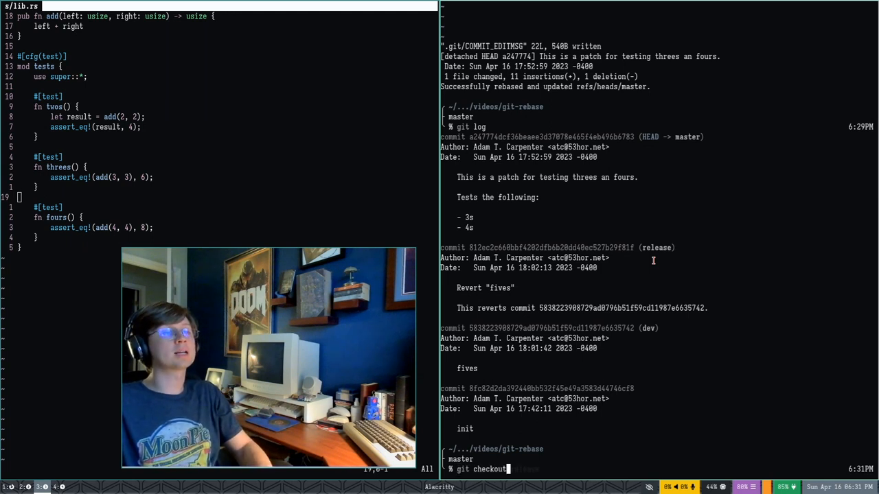